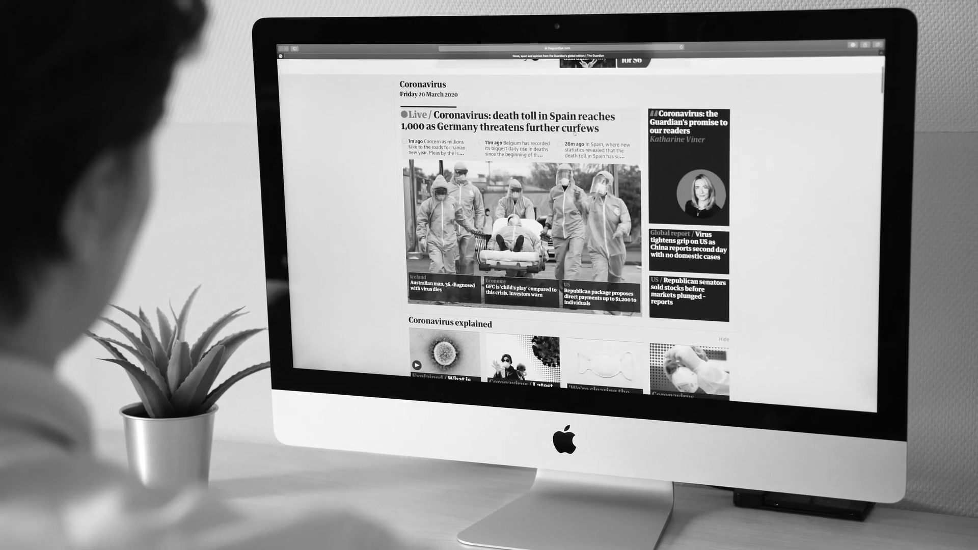
# Scroll down the Startpage home page toward the search box.
pyautogui.scroll(-3)
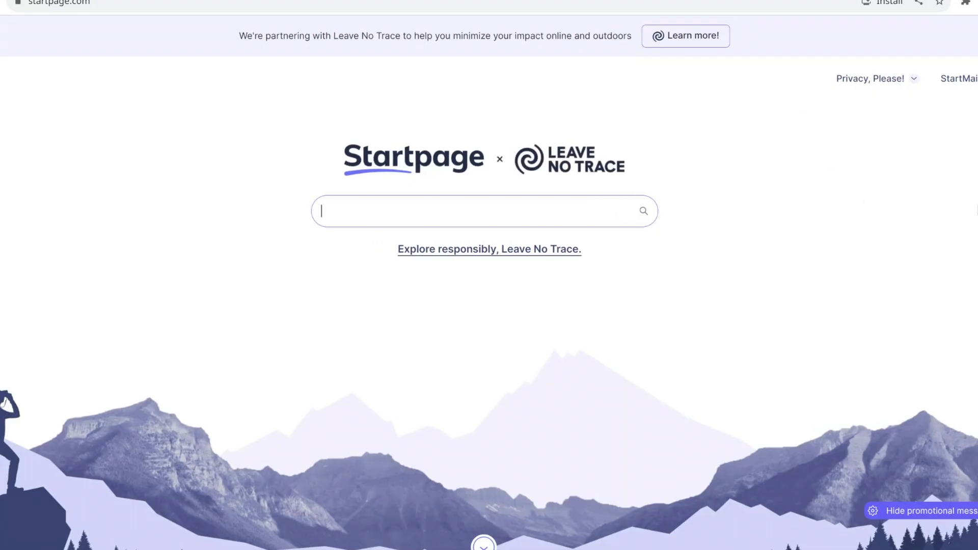
pyautogui.scroll(-3)
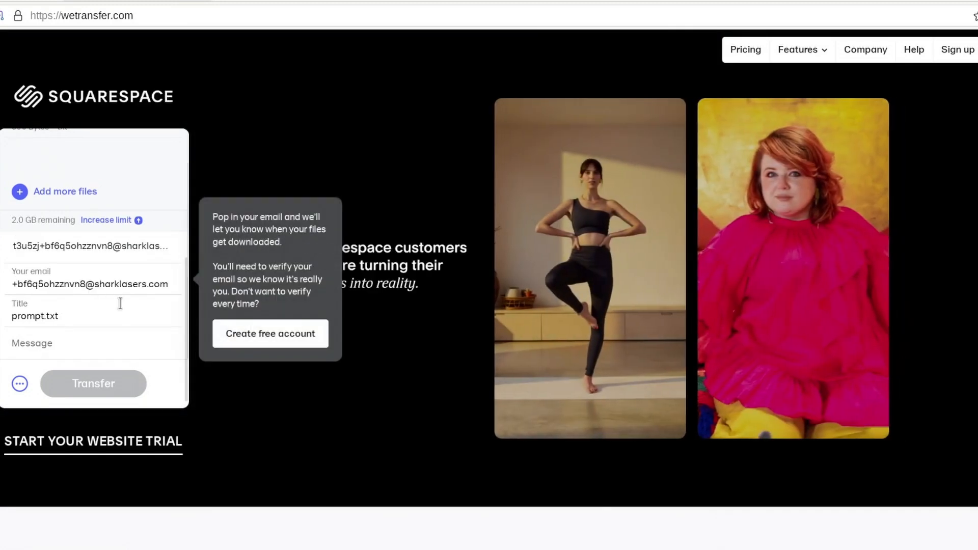
# Add the message 'test' and send the prompt.txt transfer to trigger a verification code.
pyautogui.click(62, 343)
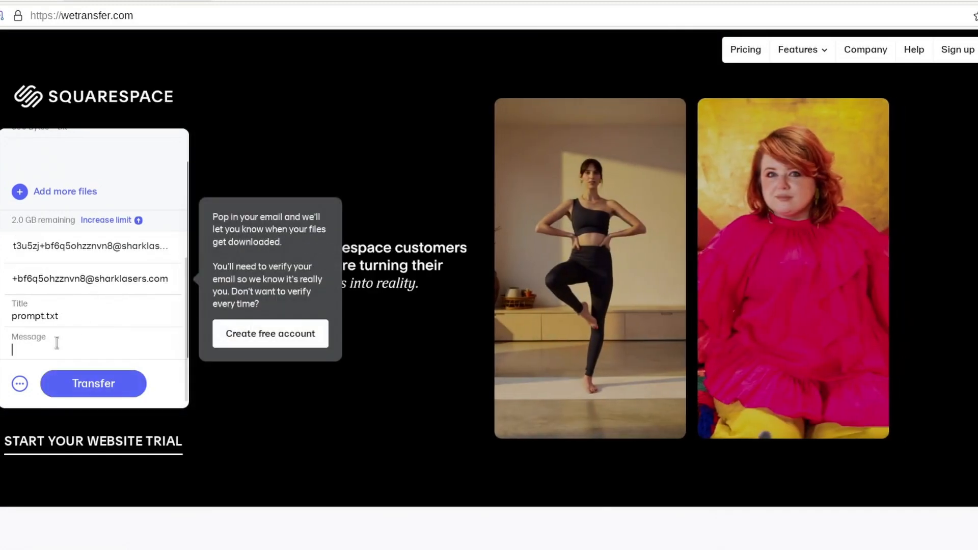
pyautogui.write('test')
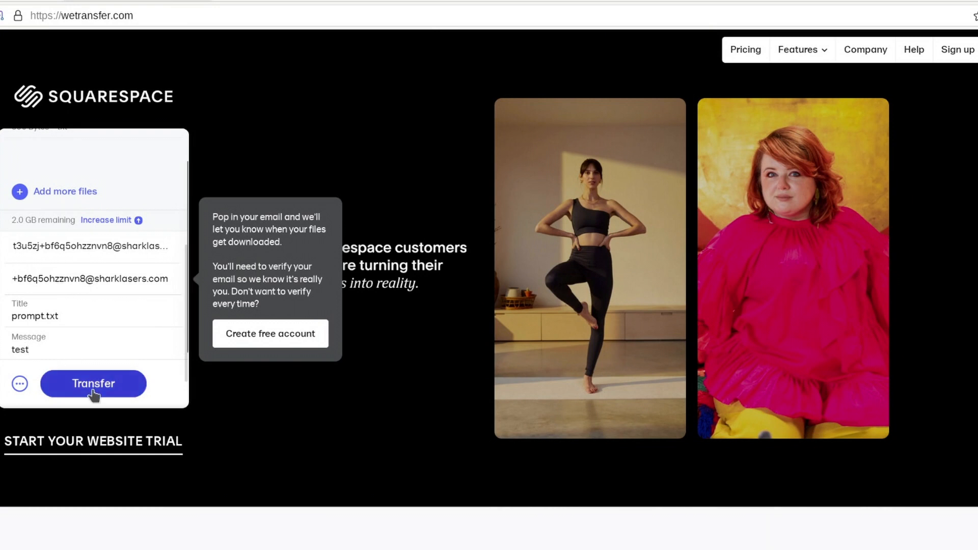
pyautogui.click(93, 384)
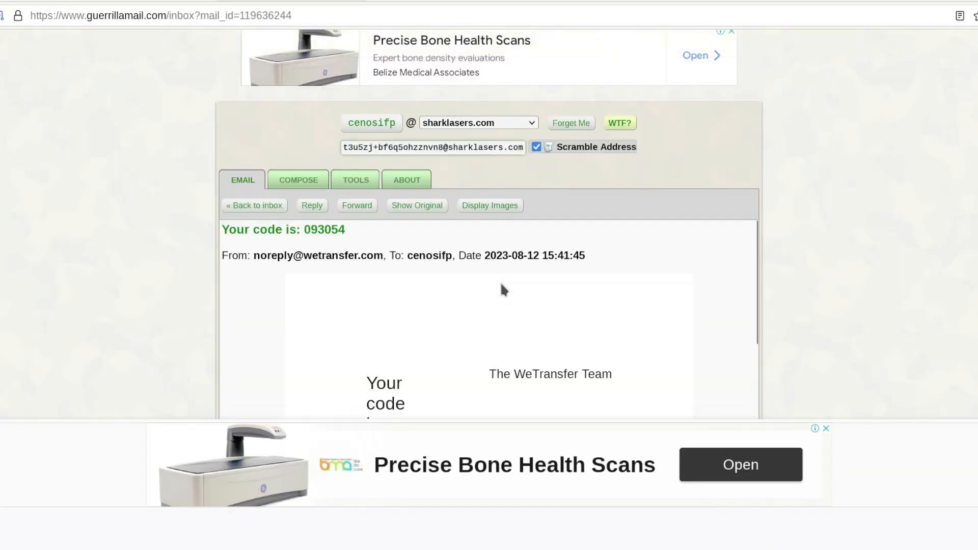
pyautogui.doubleClick(324, 230)
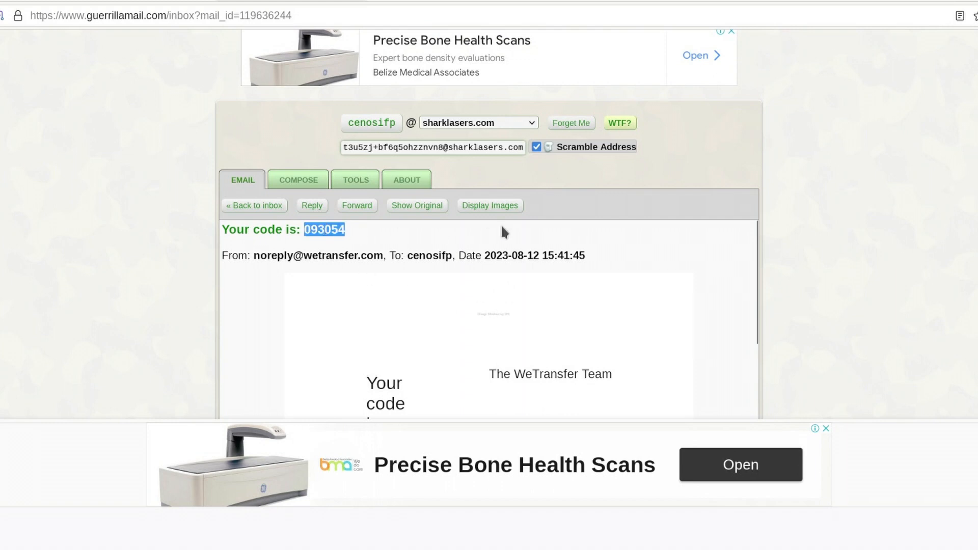